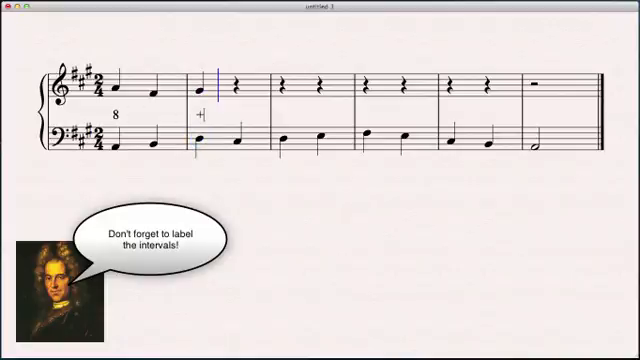
# Label the interval at the start of measure two as +4 between the staves.
pyautogui.write('+4')
pyautogui.click(154, 114)
pyautogui.write('5')
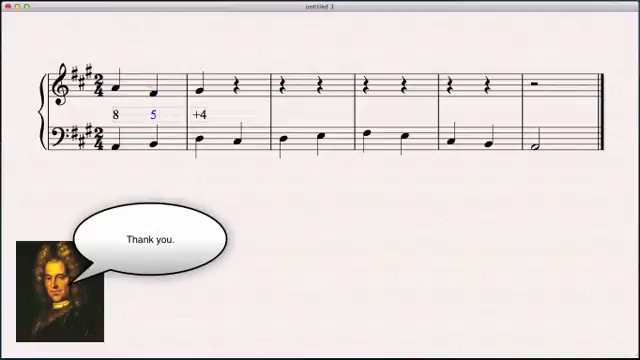
# Place a soprano quarter note on beat two of measure two in the treble staff.
pyautogui.click(200, 84)
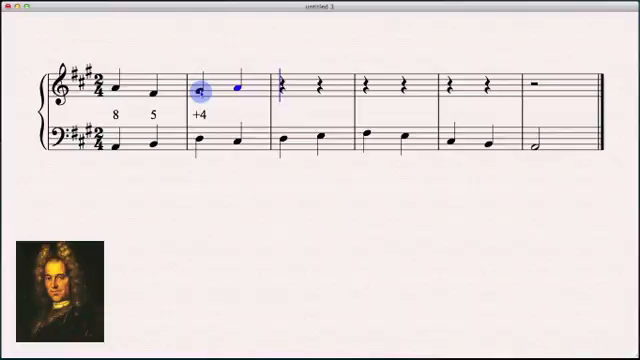
pyautogui.click(200, 138)
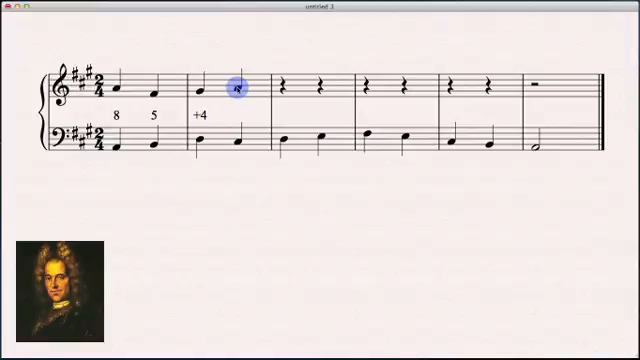
# Select the newest soprano note to continue entering measures two to four.
pyautogui.click(236, 88)
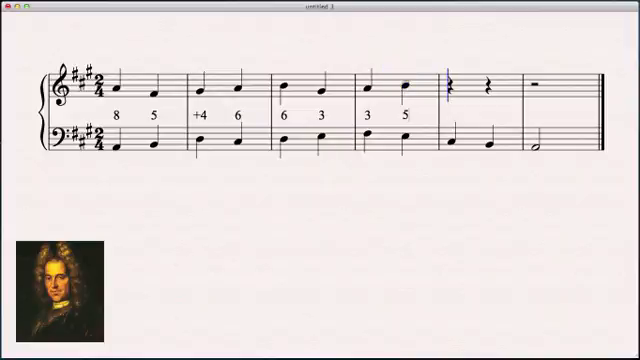
# Label measure five's first beat 8 and enter a soprano note on its second beat.
pyautogui.click(410, 116)
pyautogui.write('8')
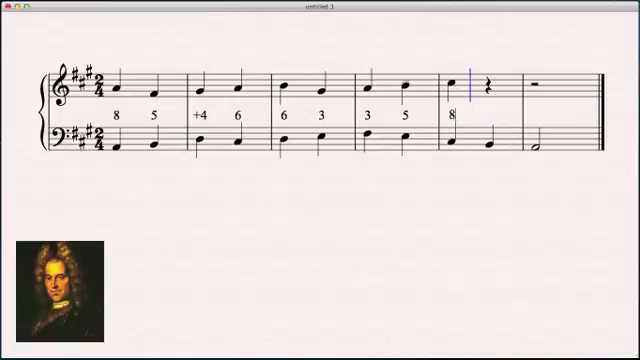
pyautogui.click(450, 122)
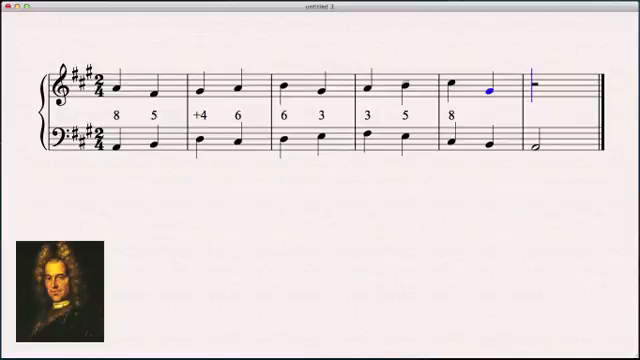
pyautogui.write('6')
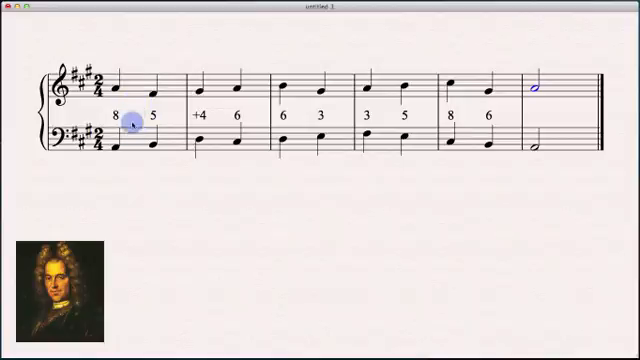
pyautogui.moveTo(178, 118)
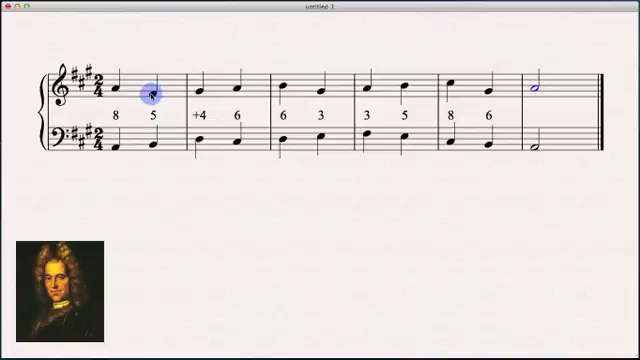
pyautogui.click(198, 90)
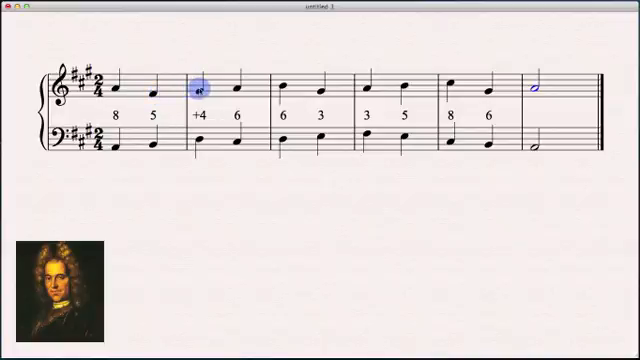